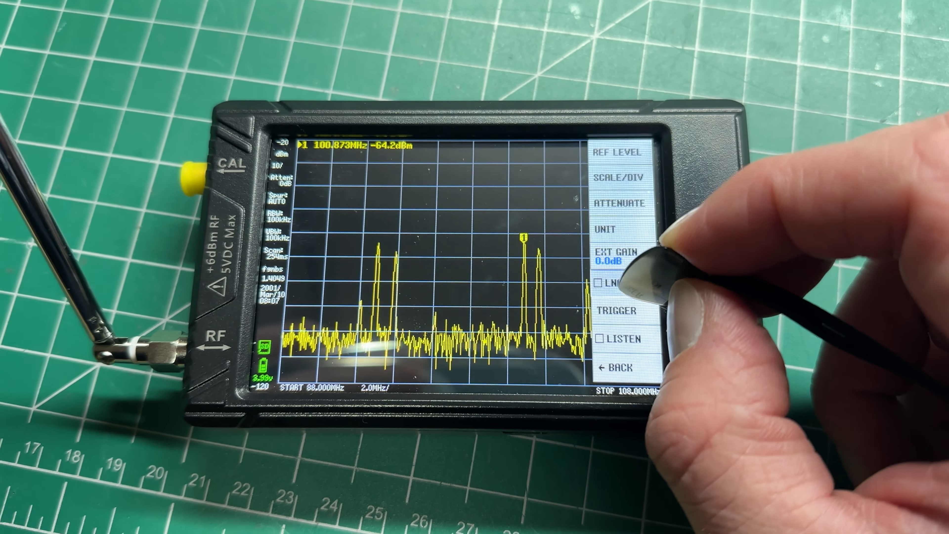
- Set the sweep to 140–170 MHz and keep 1000 points per scan
{"action": "left_click", "coordinate": [599, 283]}
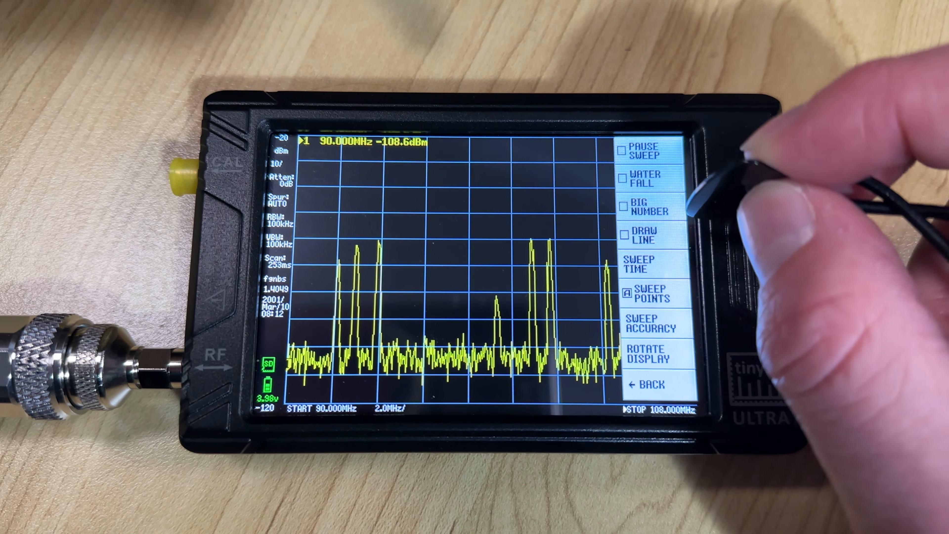
{"action": "left_click", "coordinate": [651, 385]}
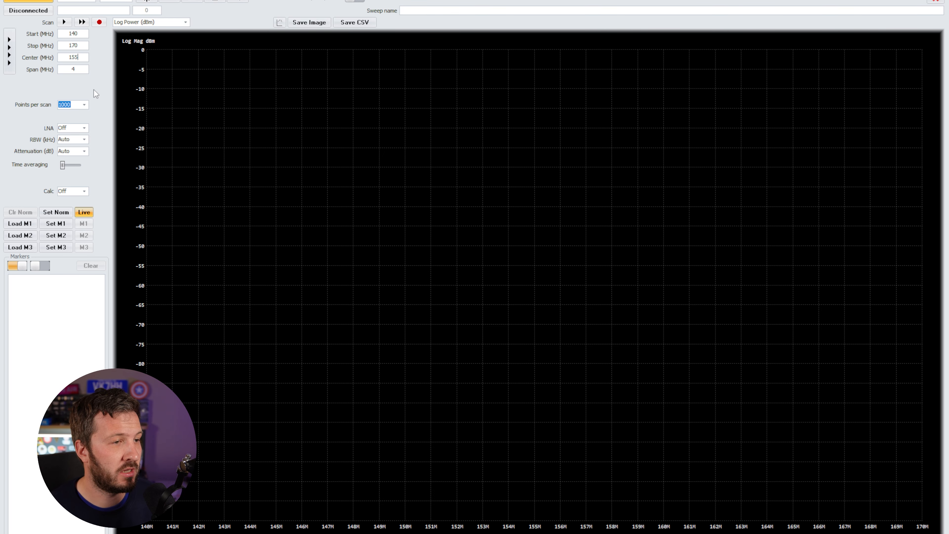
{"action": "mouse_move", "coordinate": [124, 98]}
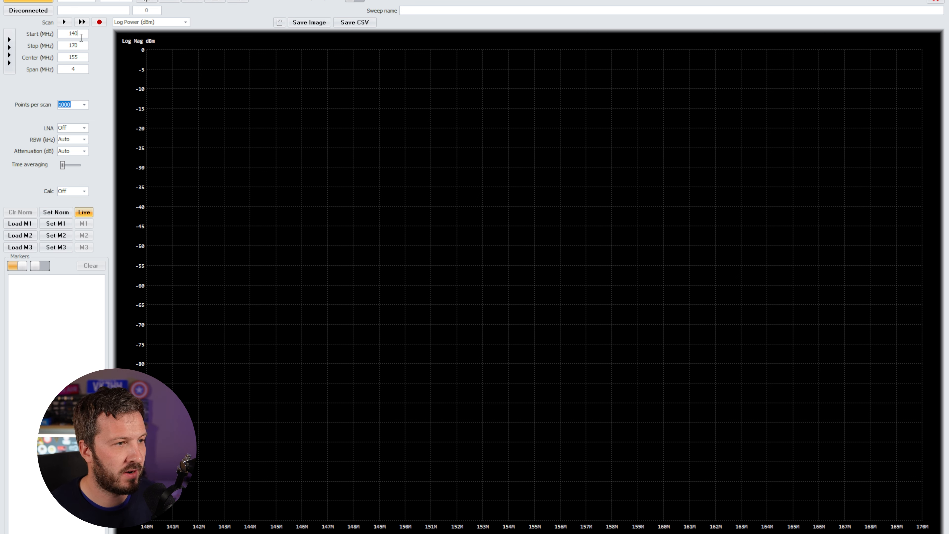
{"action": "left_click", "coordinate": [73, 46]}
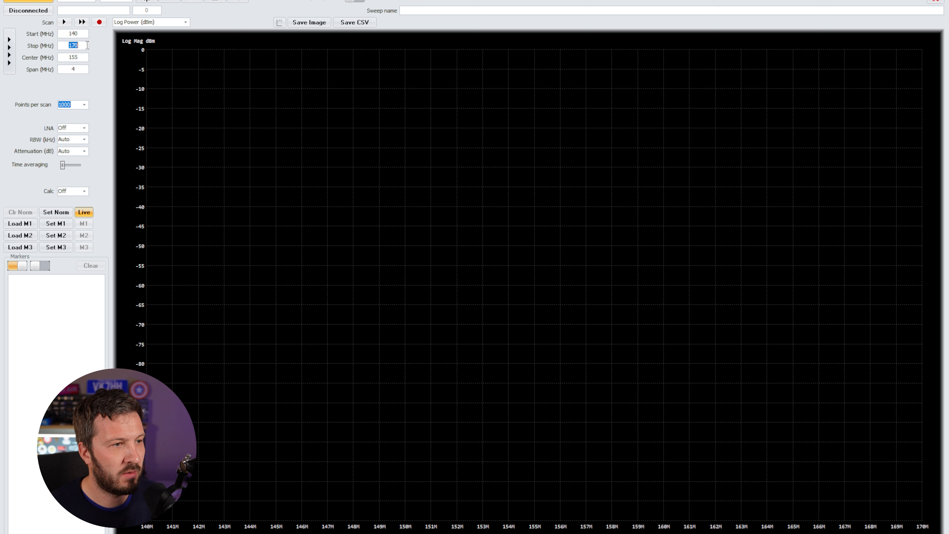
{"action": "mouse_move", "coordinate": [81, 22]}
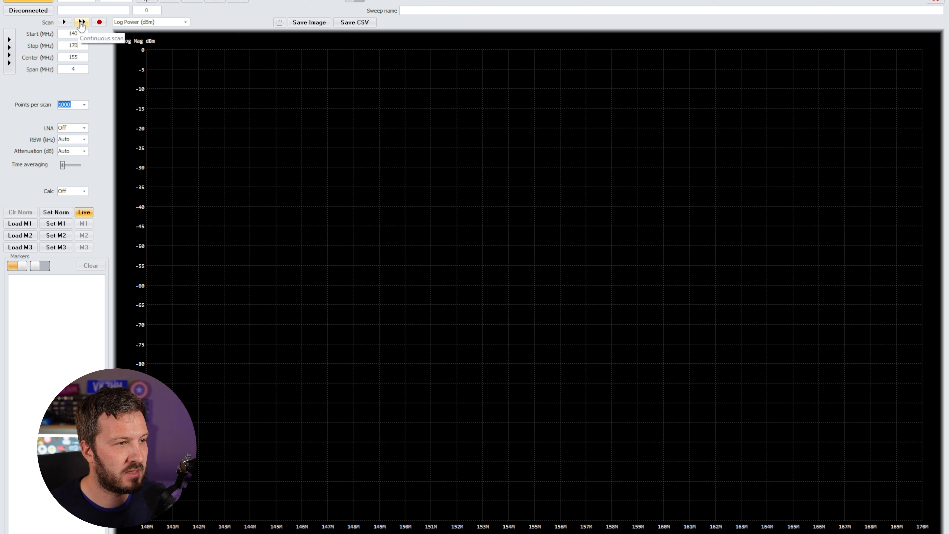
{"action": "left_click", "coordinate": [84, 105]}
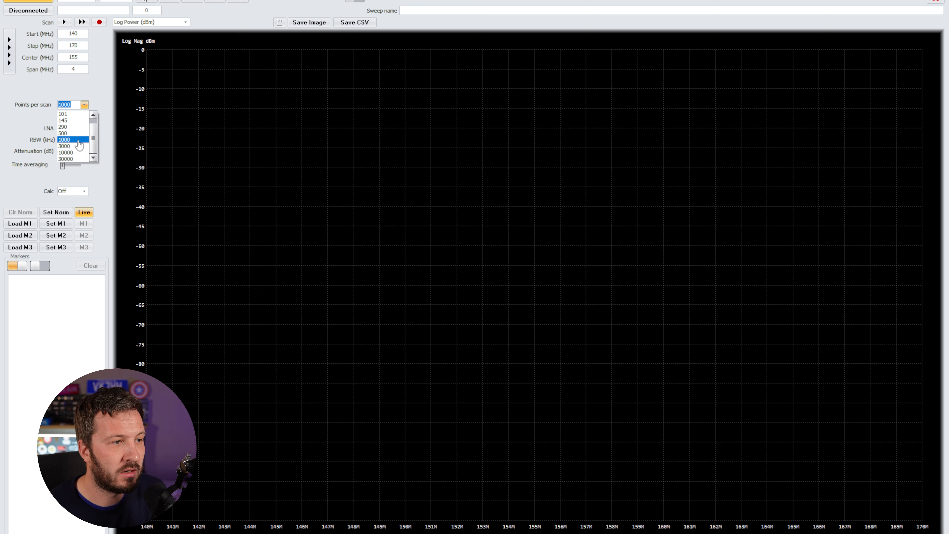
{"action": "left_click", "coordinate": [69, 139]}
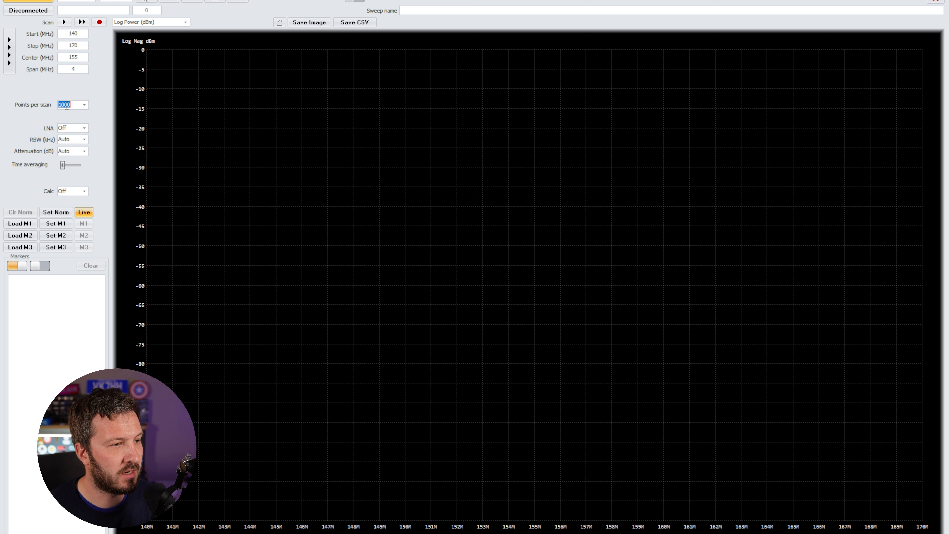
{"action": "mouse_move", "coordinate": [81, 23]}
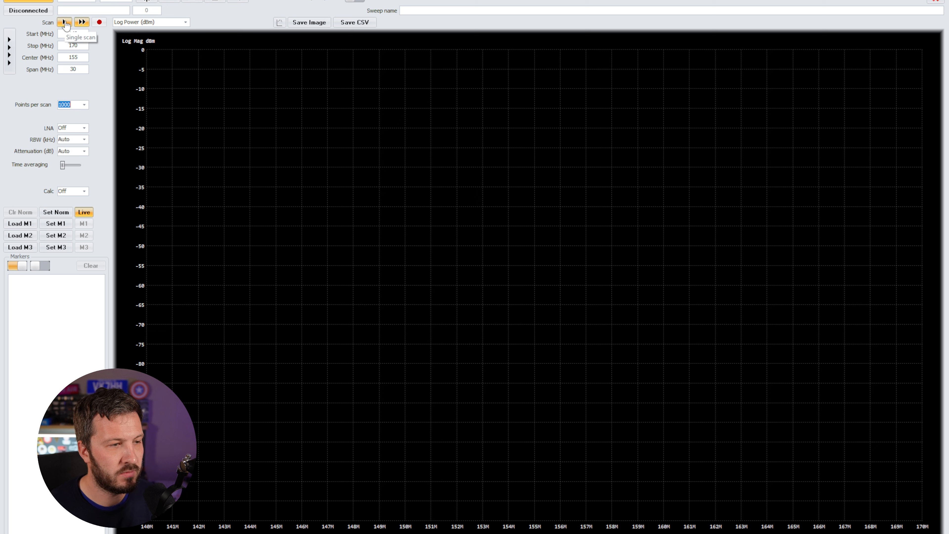
- Run a single 140–170 MHz sweep, then scan continuously with time averaging raised
{"action": "left_click", "coordinate": [65, 22]}
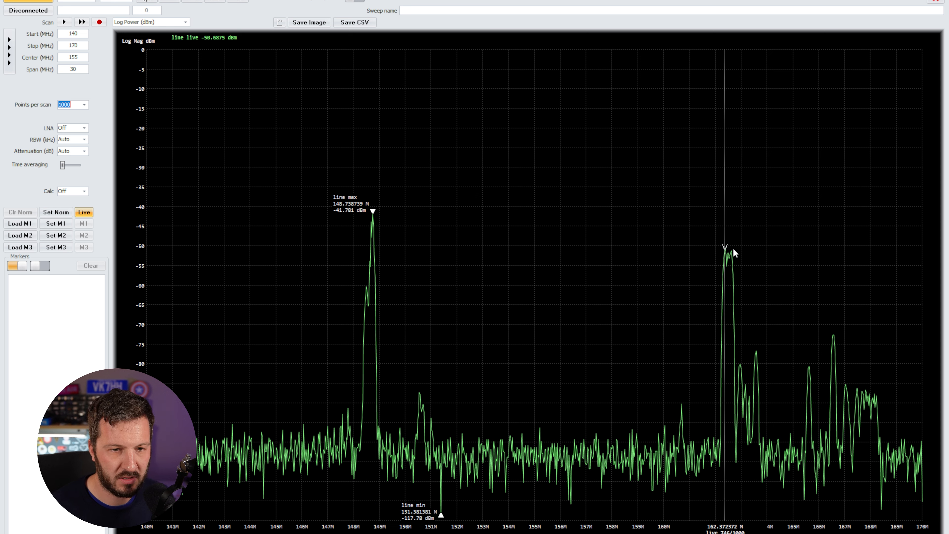
{"action": "left_click", "coordinate": [81, 22]}
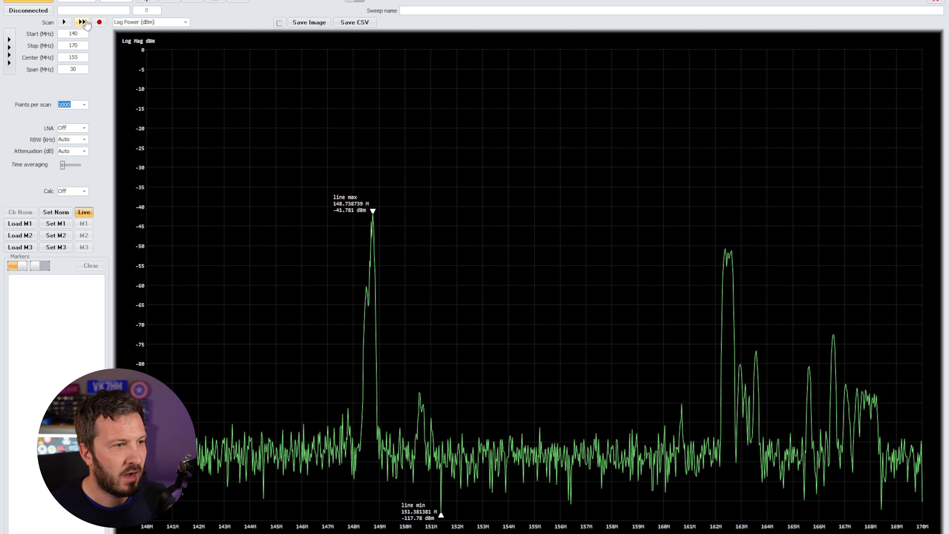
{"action": "left_click", "coordinate": [81, 23]}
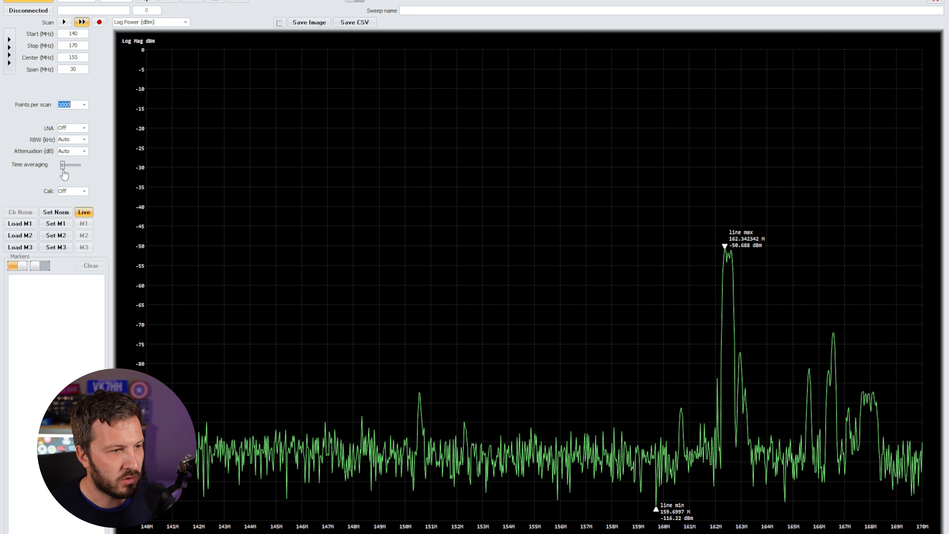
{"action": "left_click", "coordinate": [83, 191]}
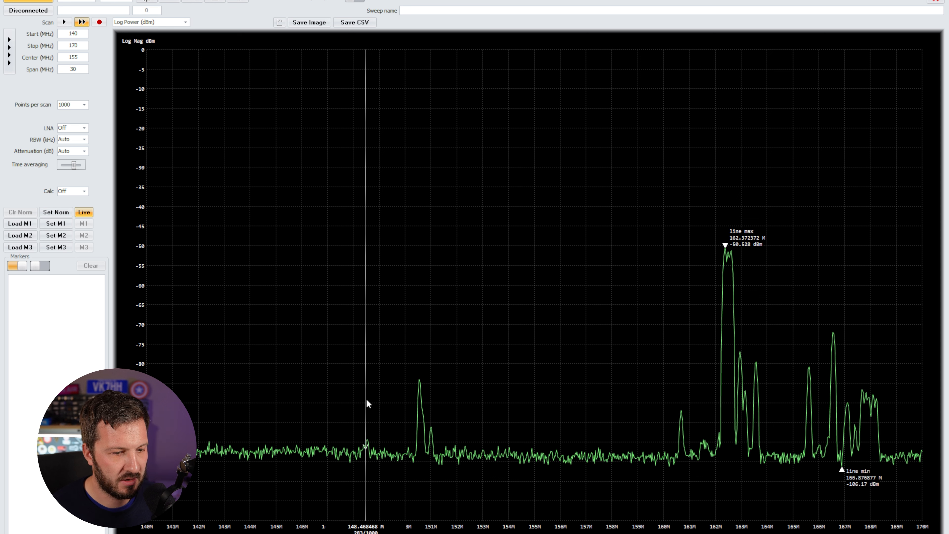
- Show the Calc list (Off, Min Hold, Max Hold) on the 400–500 MHz sweep
{"action": "left_click", "coordinate": [419, 381]}
{"action": "type", "text": "100"}
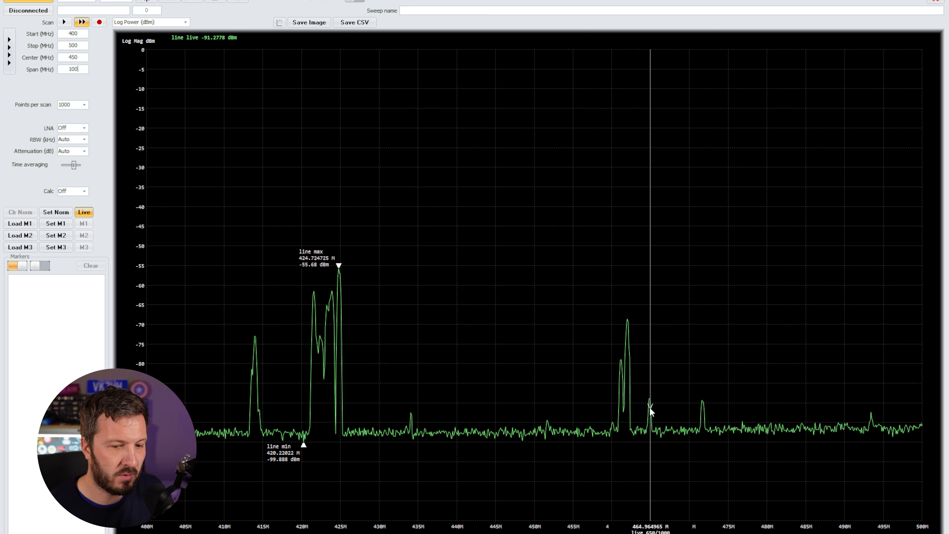
{"action": "left_click", "coordinate": [84, 191]}
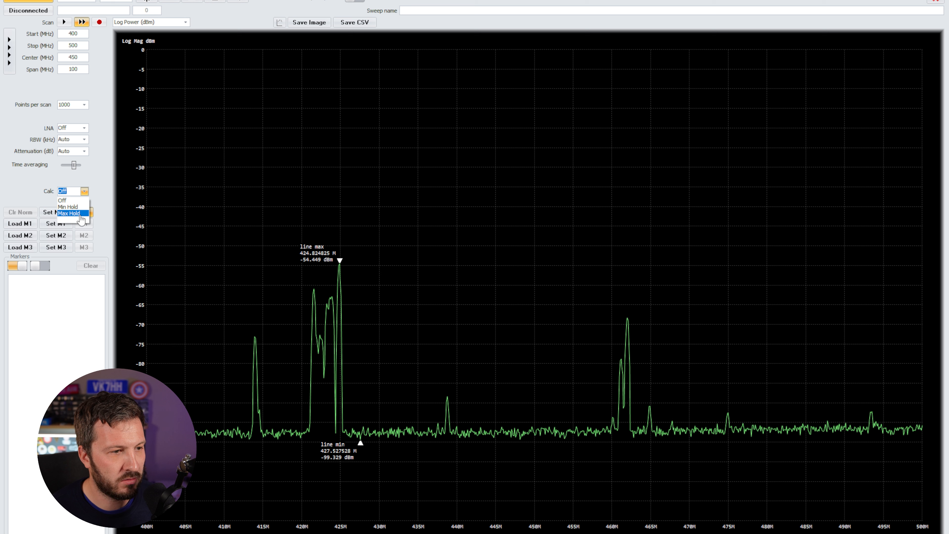
- Apply Max Hold to the 400–500 MHz trace and bring up the graph's options menu
{"action": "left_click", "coordinate": [71, 212]}
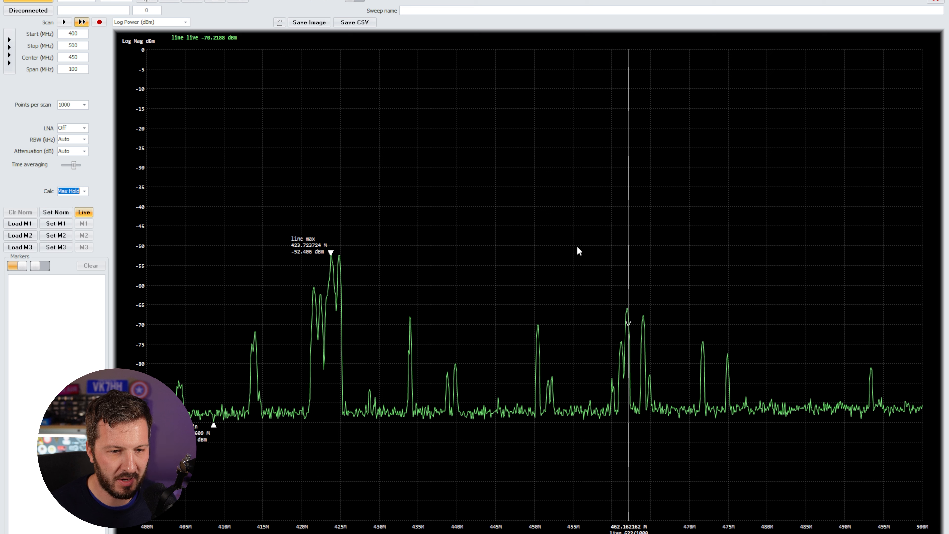
{"action": "right_click", "coordinate": [579, 253]}
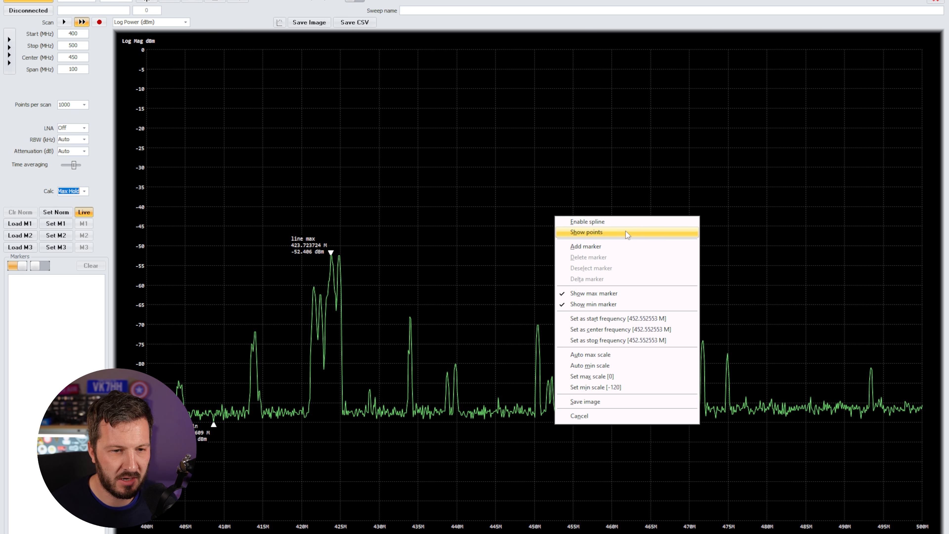
{"action": "mouse_move", "coordinate": [582, 386]}
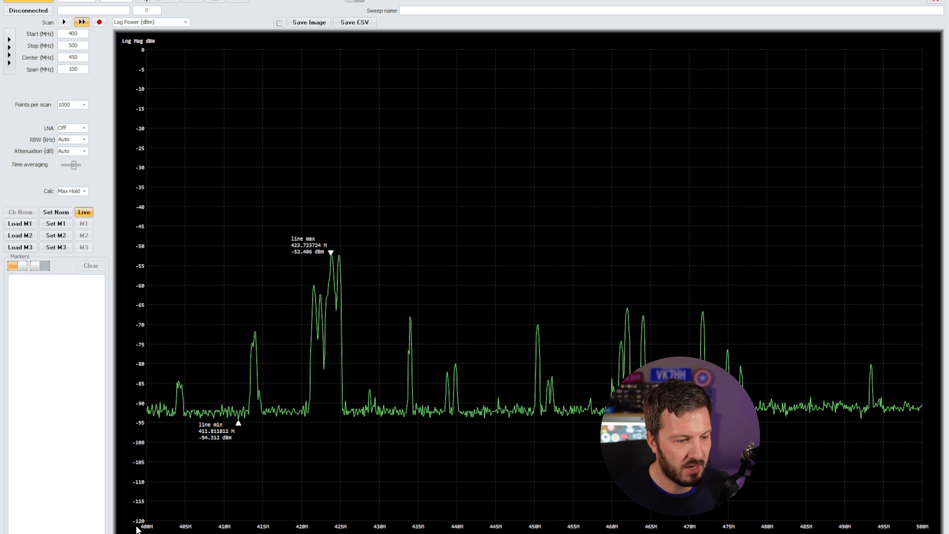
- Slide time averaging down and reach the Calc setting on the 400–500 MHz sweep
{"action": "left_click_drag", "start_coordinate": [678, 436], "coordinate": [97, 436]}
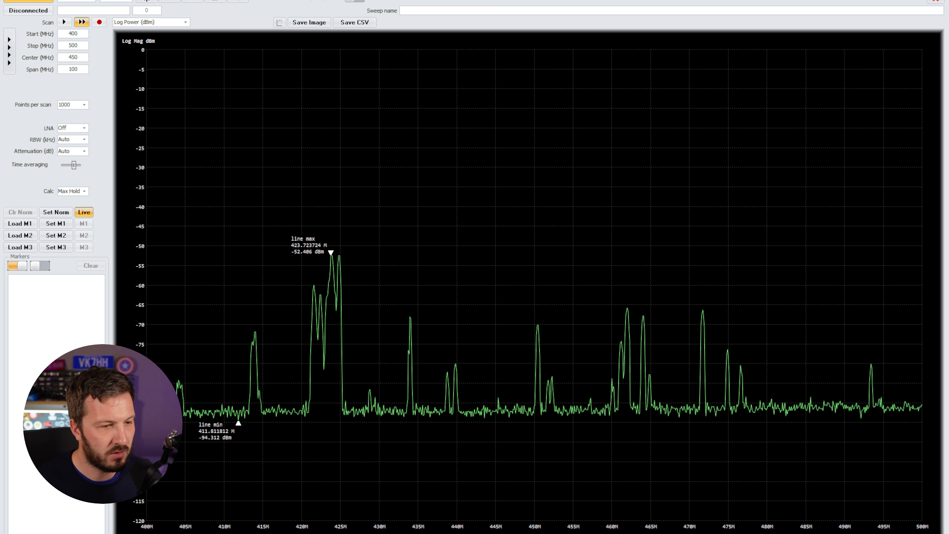
{"action": "left_click", "coordinate": [73, 191]}
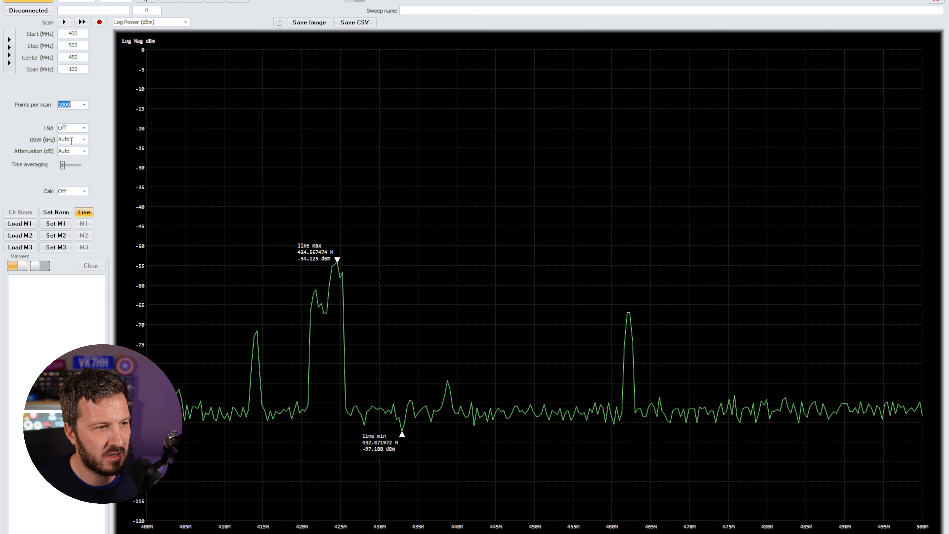
- Restart the continuous scan with Max Hold off and averaging at minimum
{"action": "left_click", "coordinate": [80, 22]}
{"action": "type", "text": "2400"}
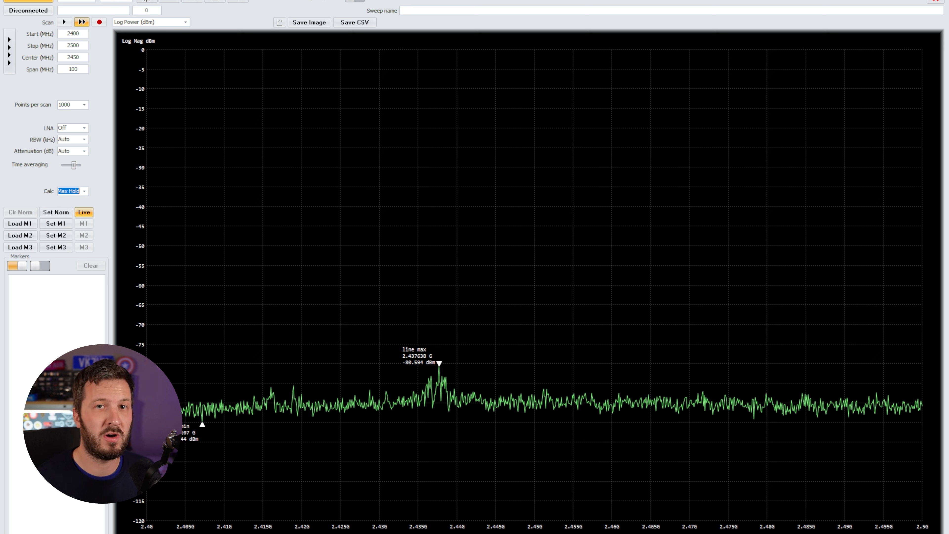
- Select a point on the graph during the 2400–2500 MHz Max Hold sweep
{"action": "left_click", "coordinate": [437, 383]}
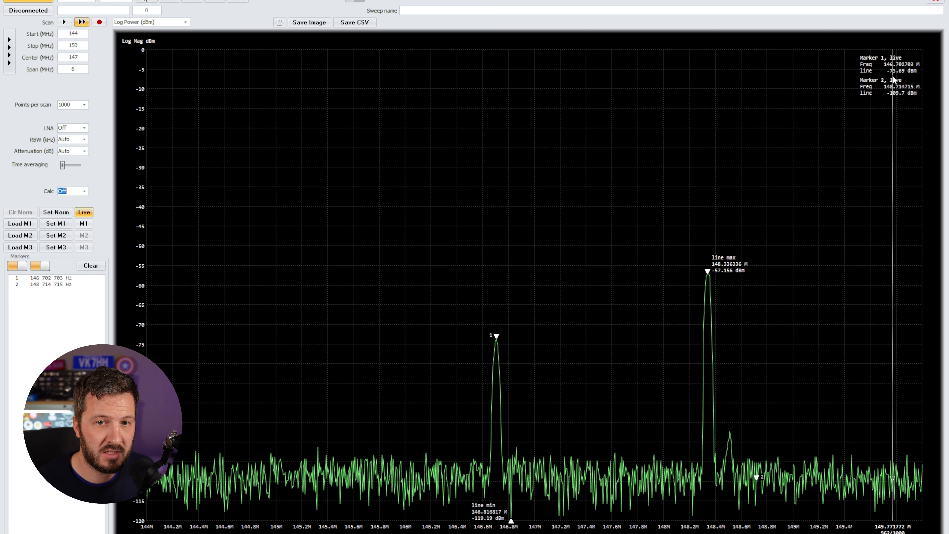
- Switch the 144–150 MHz trace to Max Hold via the Calc list
{"action": "left_click", "coordinate": [84, 191]}
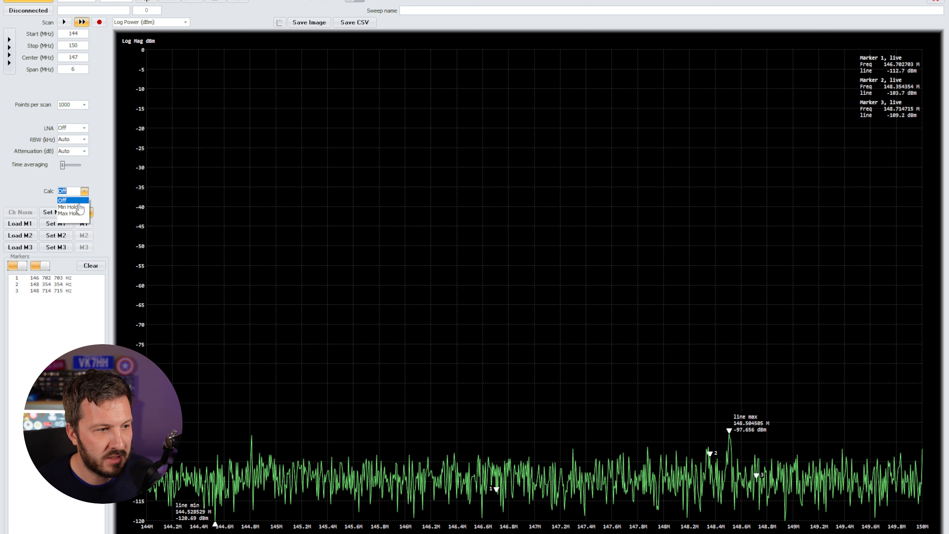
{"action": "left_click", "coordinate": [72, 213]}
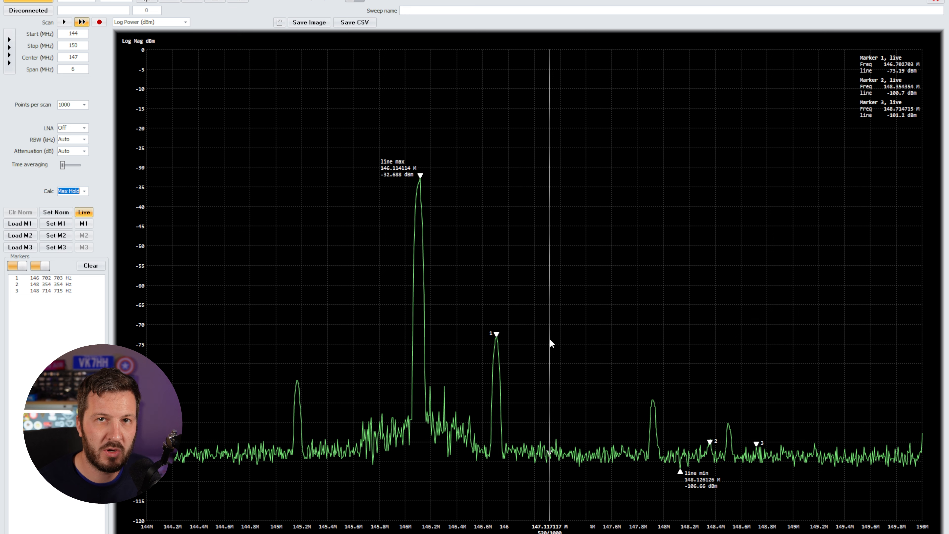
{"action": "mouse_move", "coordinate": [512, 300]}
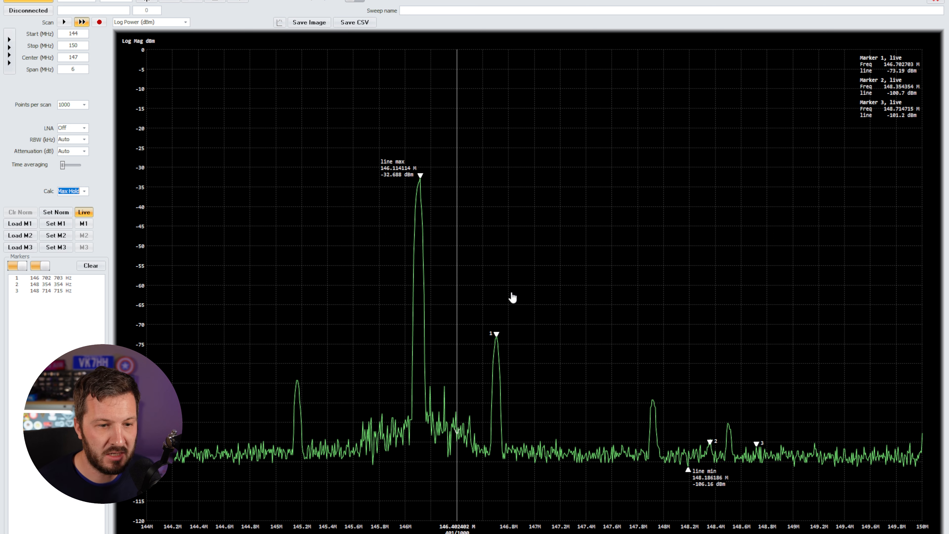